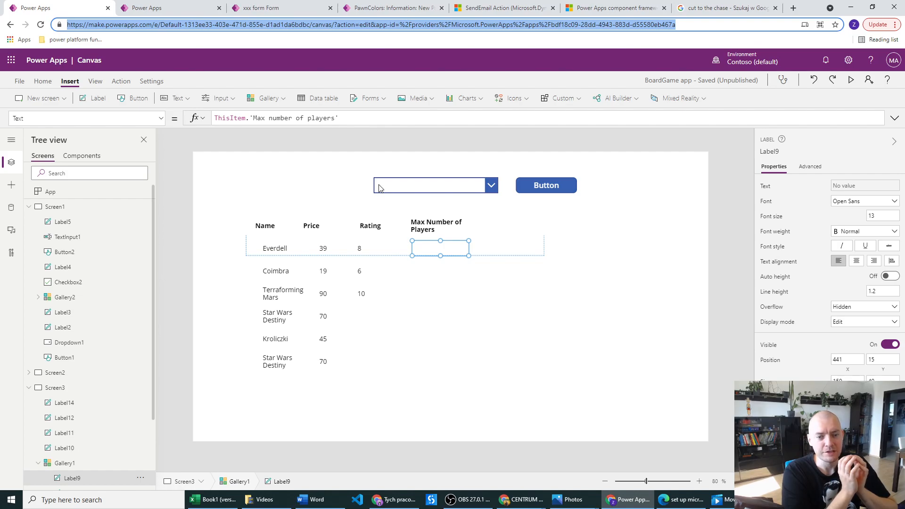
mouse_move(373, 242)
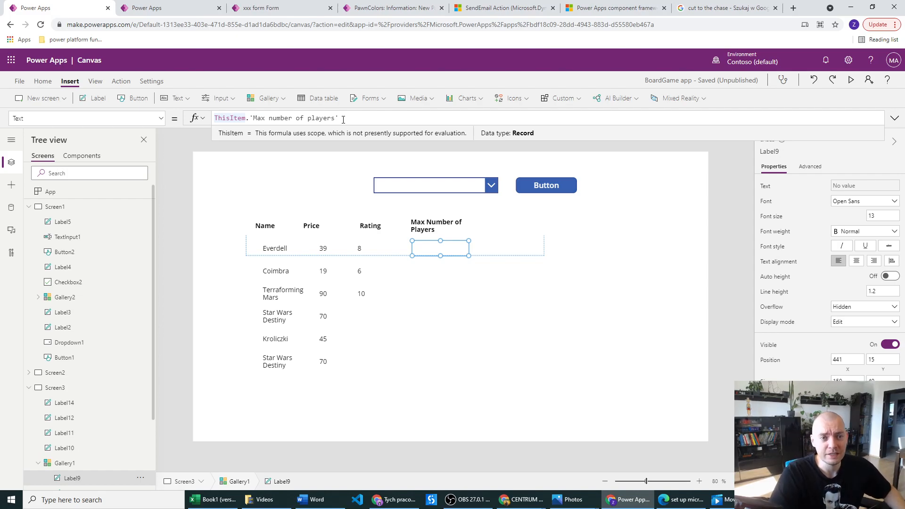
Switch to the 'xxx form Form' browser tab showing the PawnColors form designer
click(262, 7)
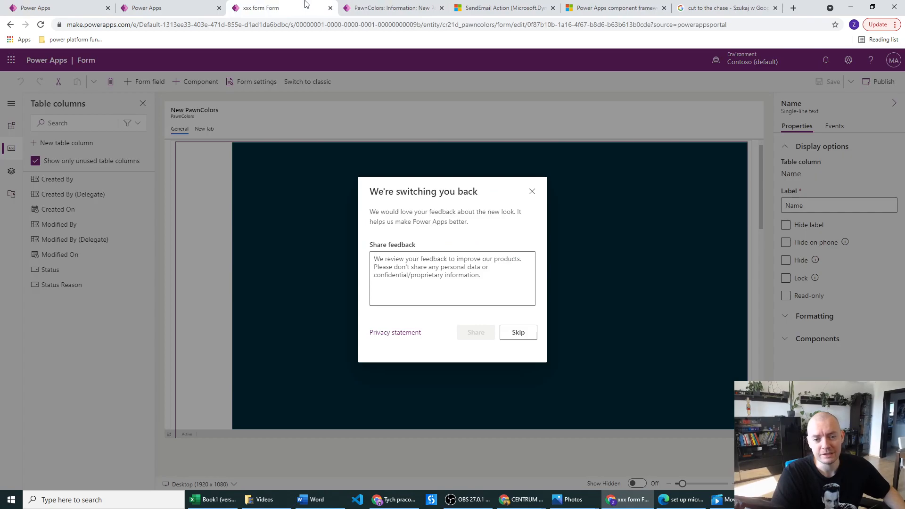
View the Board Game table's data, where only some records have a max-players value
click(518, 332)
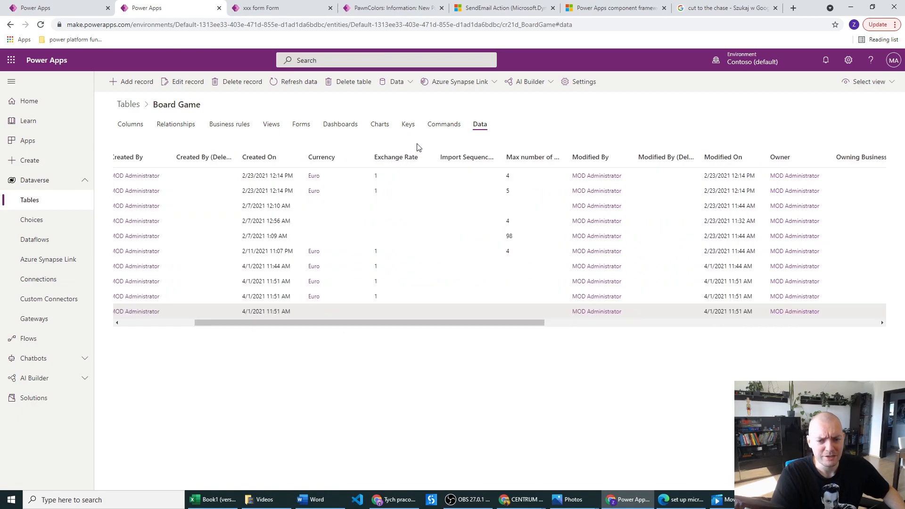
mouse_move(499, 210)
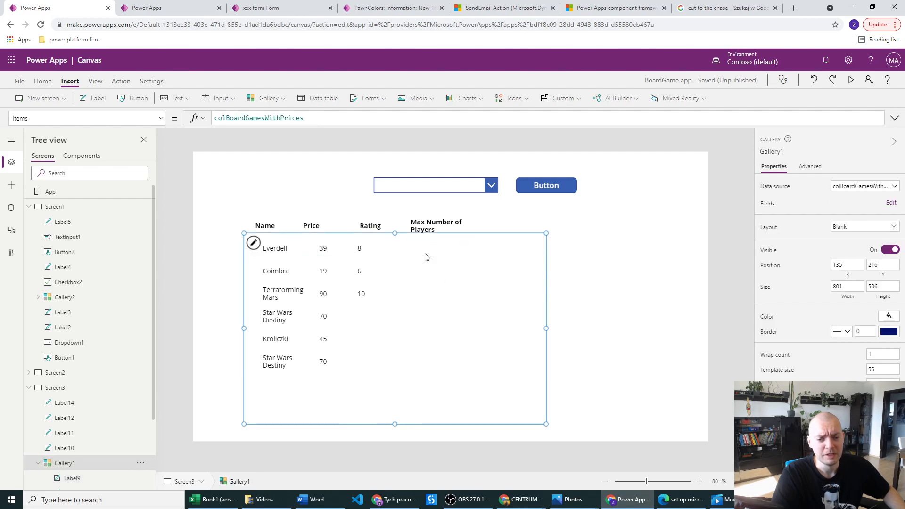
Select the gallery's empty Max players label, then show View > Collections
click(440, 249)
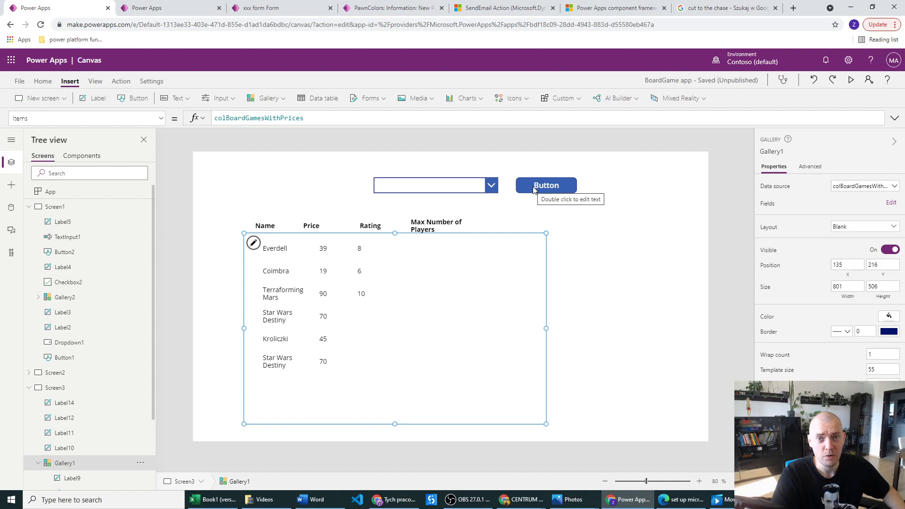
click(440, 248)
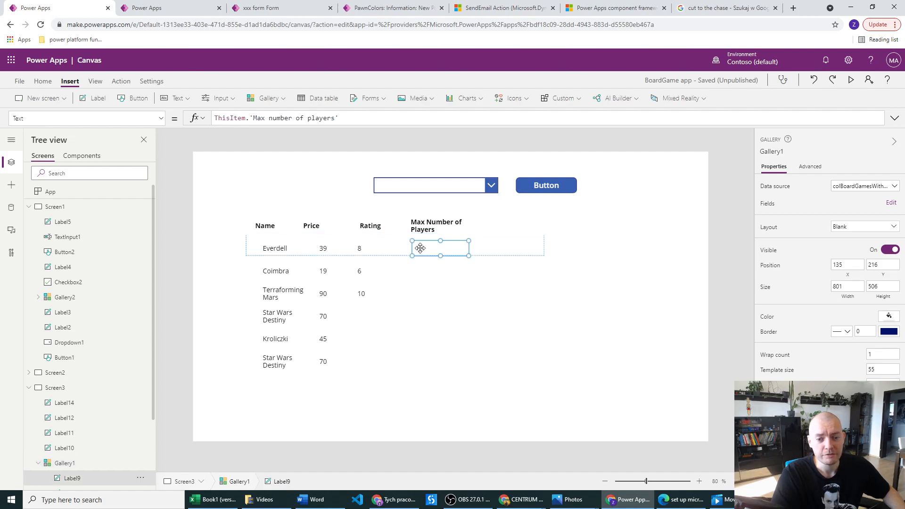
click(440, 249)
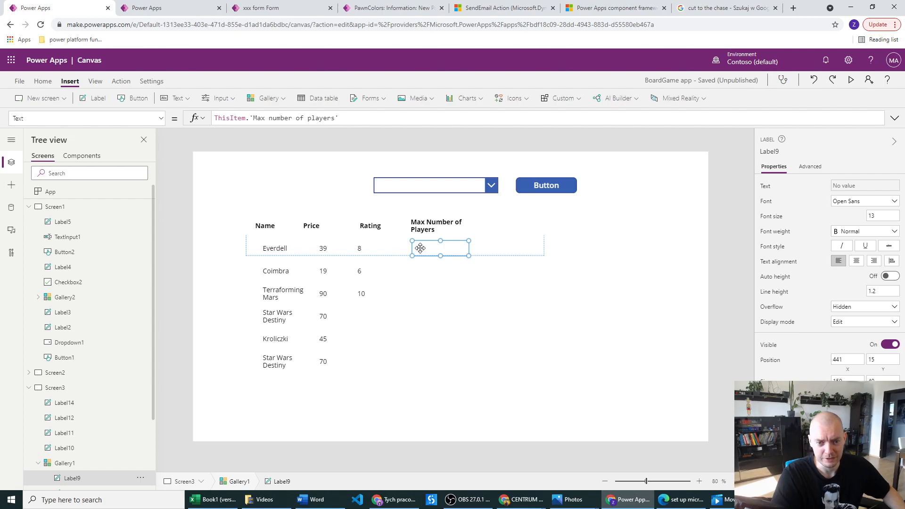
mouse_move(95, 86)
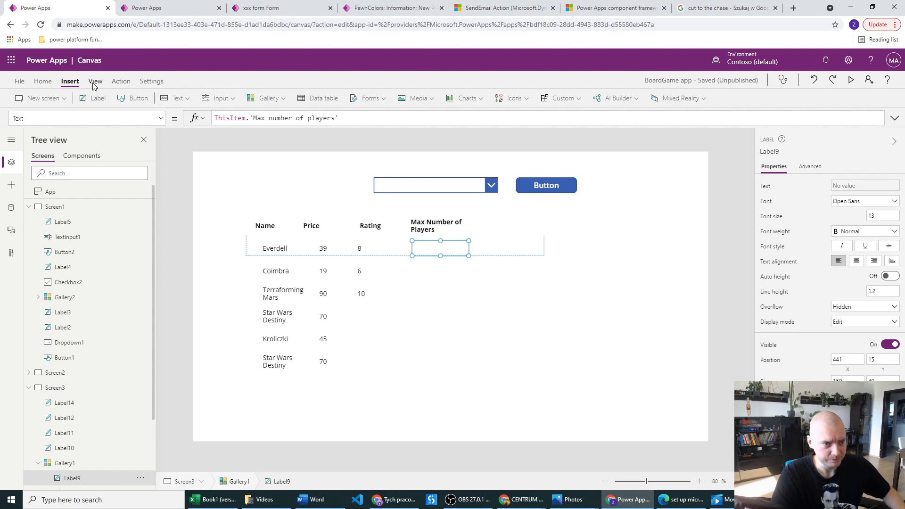
click(95, 81)
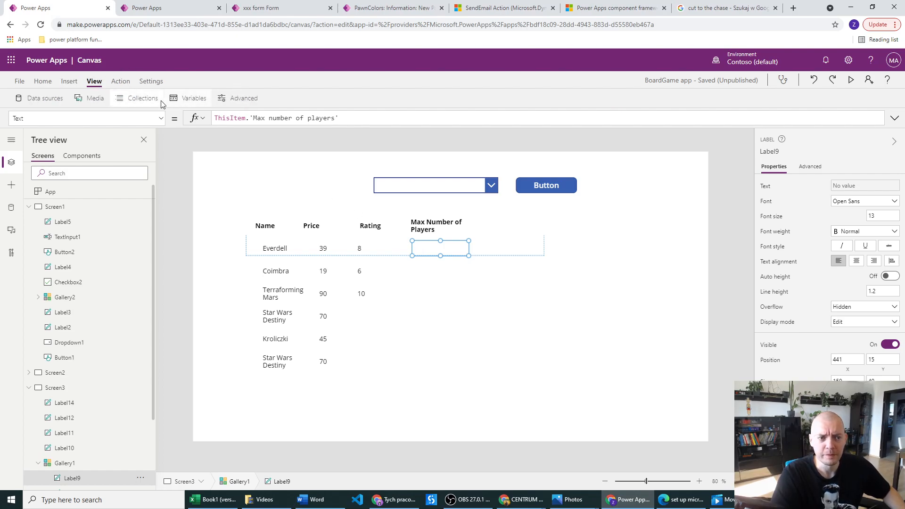
click(142, 98)
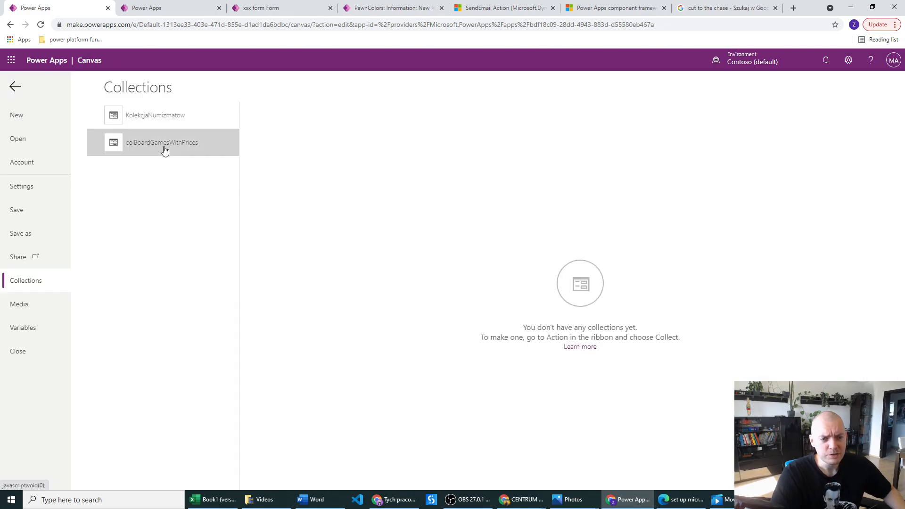
Preview colBoardGamesWithPrices, check its empty maxnumberofplayers column, and go back to the canvas
click(162, 143)
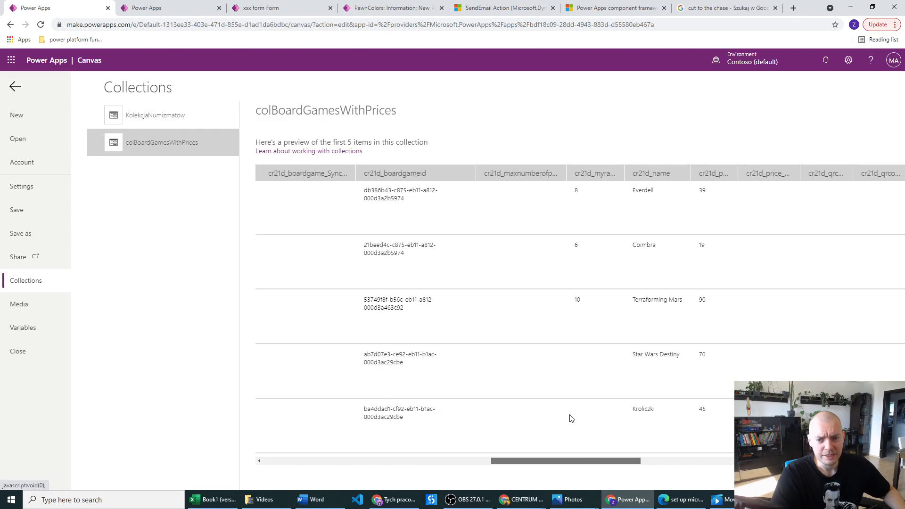
scroll(left, 3)
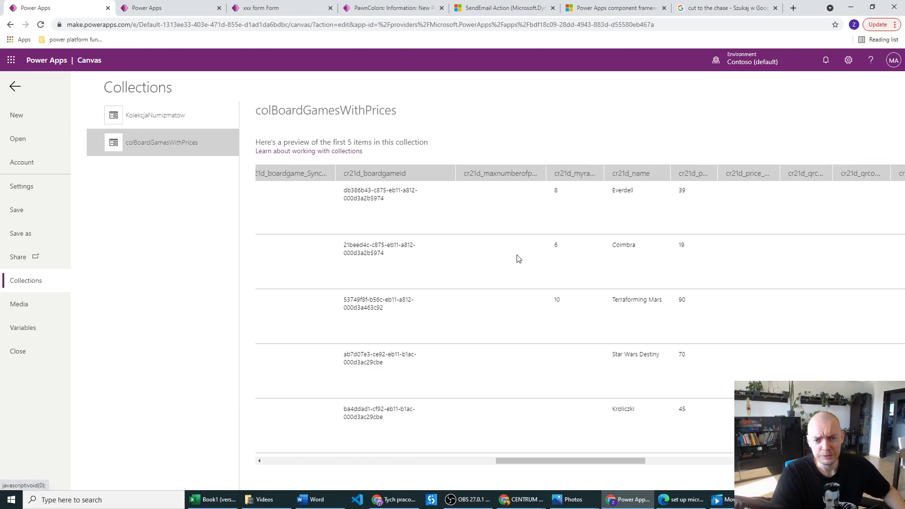
mouse_move(494, 184)
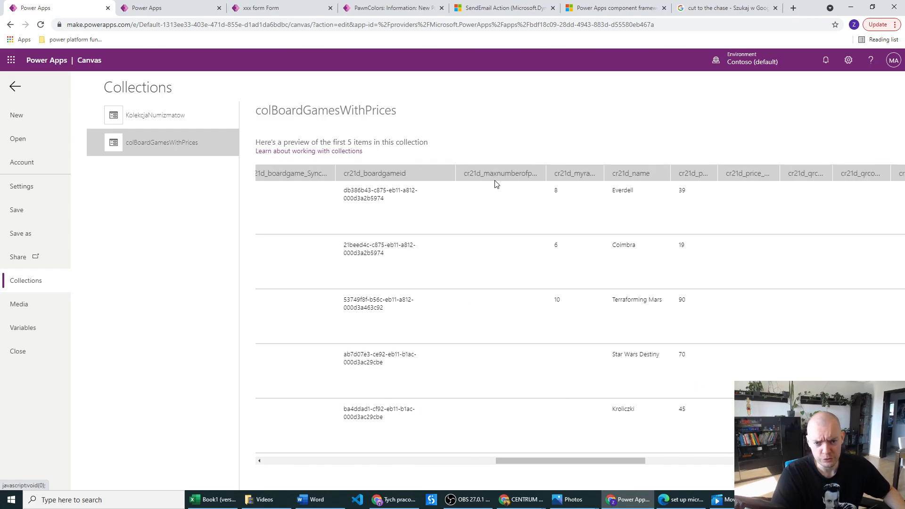
mouse_move(489, 178)
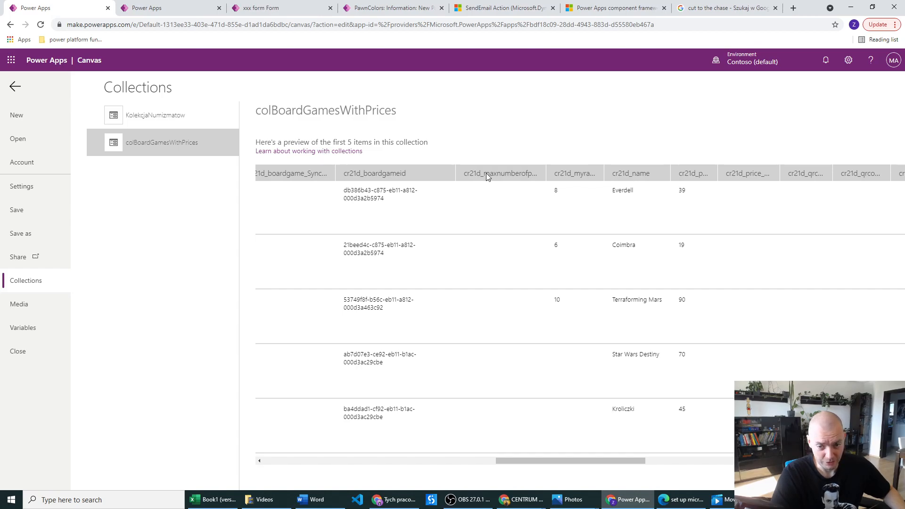
mouse_move(480, 181)
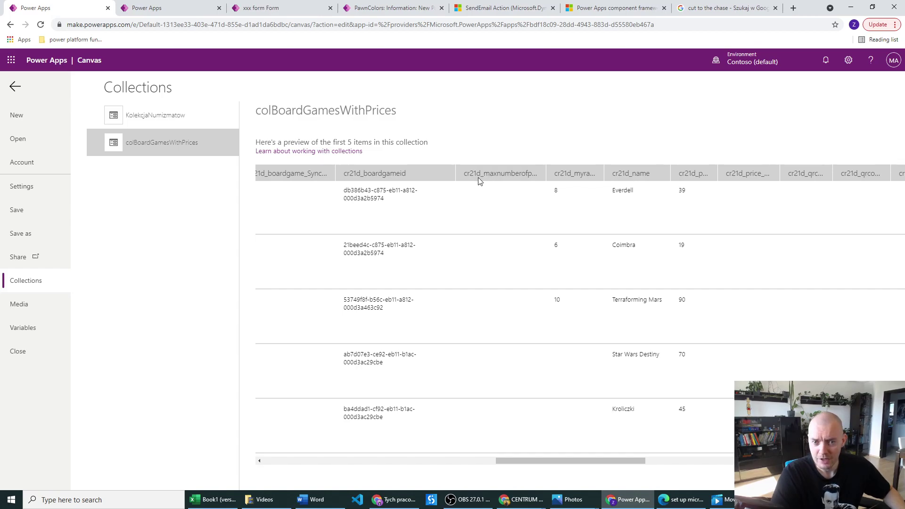
mouse_move(491, 198)
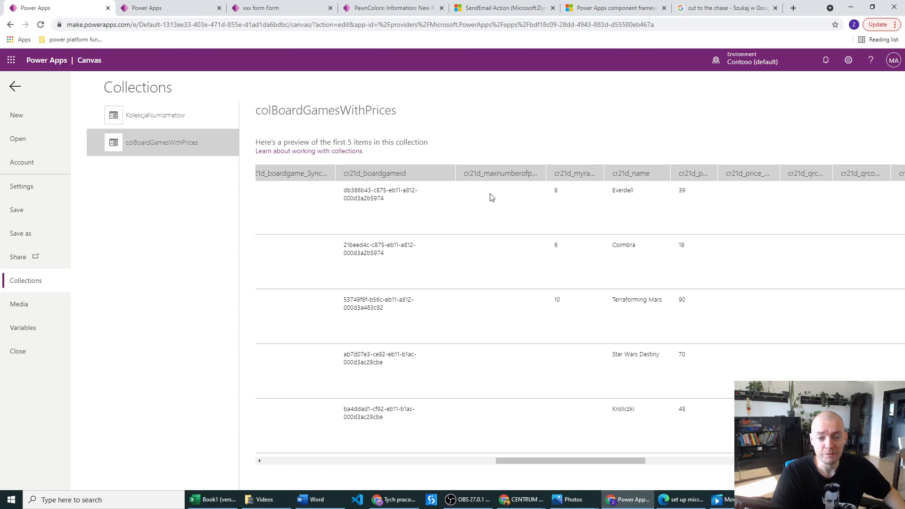
mouse_move(461, 168)
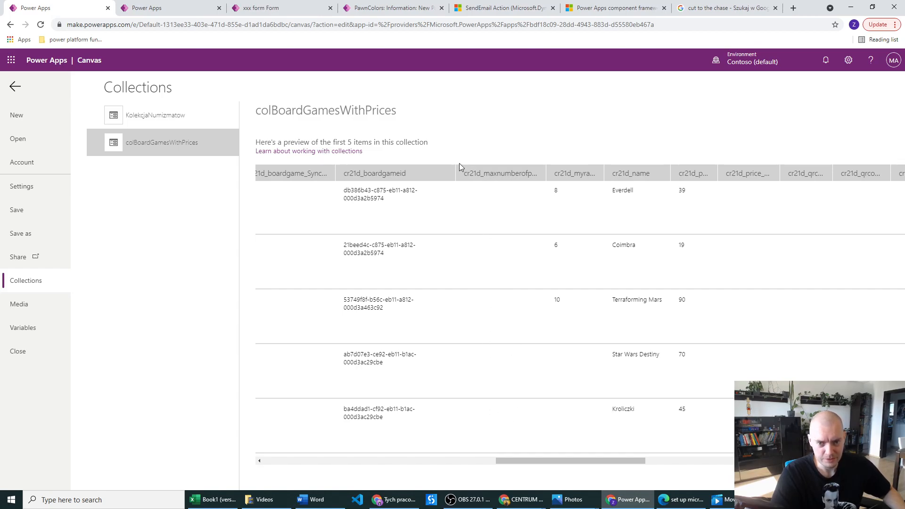
mouse_move(475, 209)
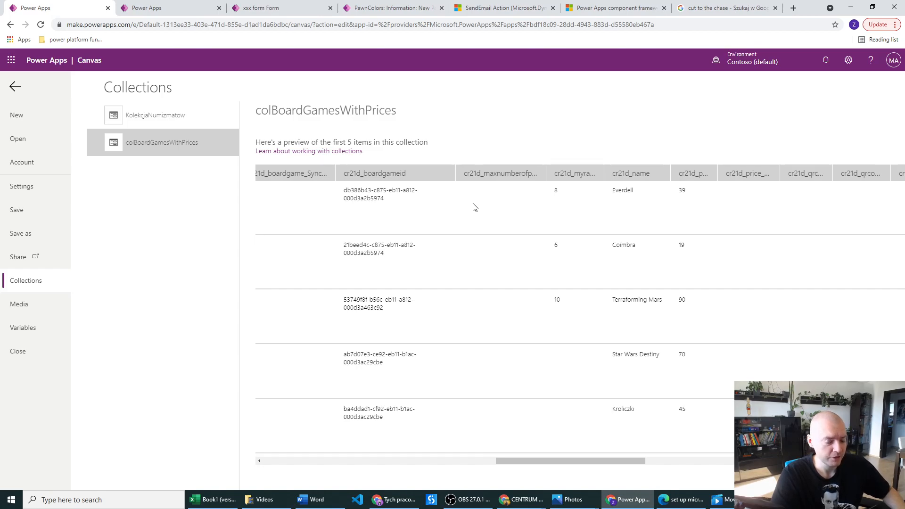
mouse_move(507, 275)
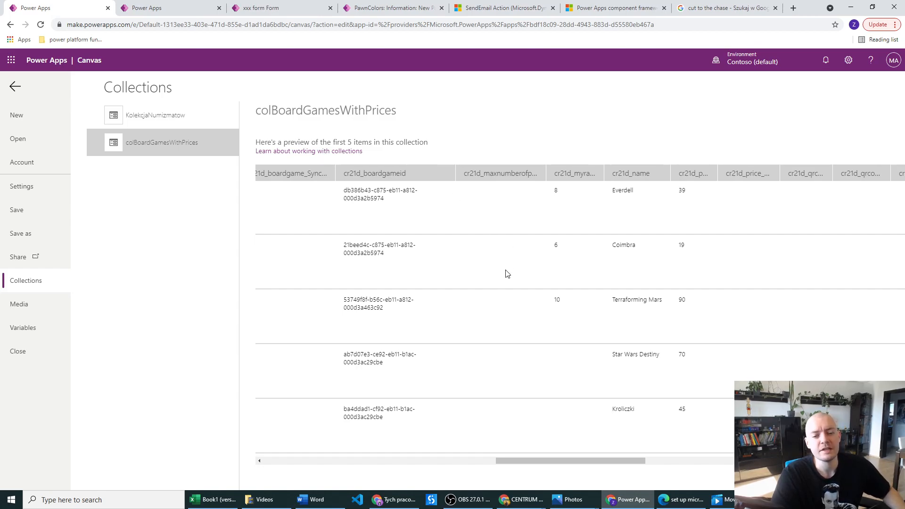
click(171, 8)
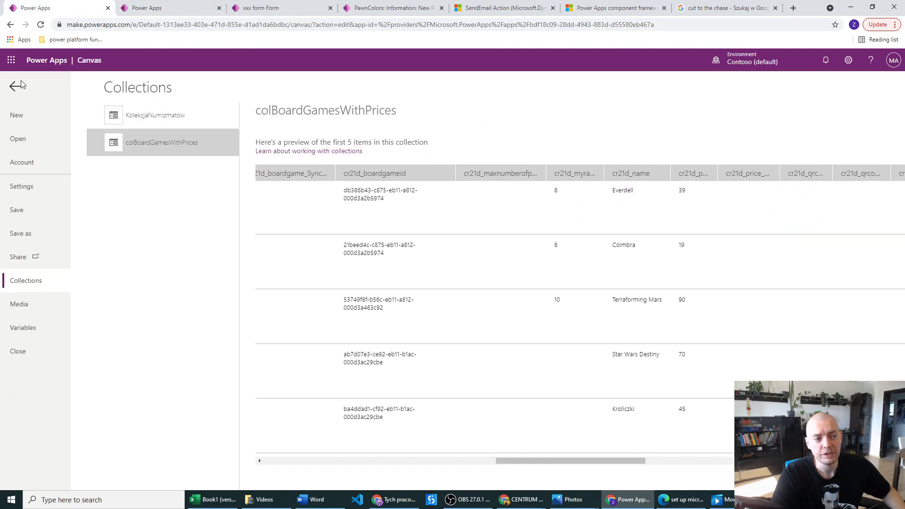
click(17, 86)
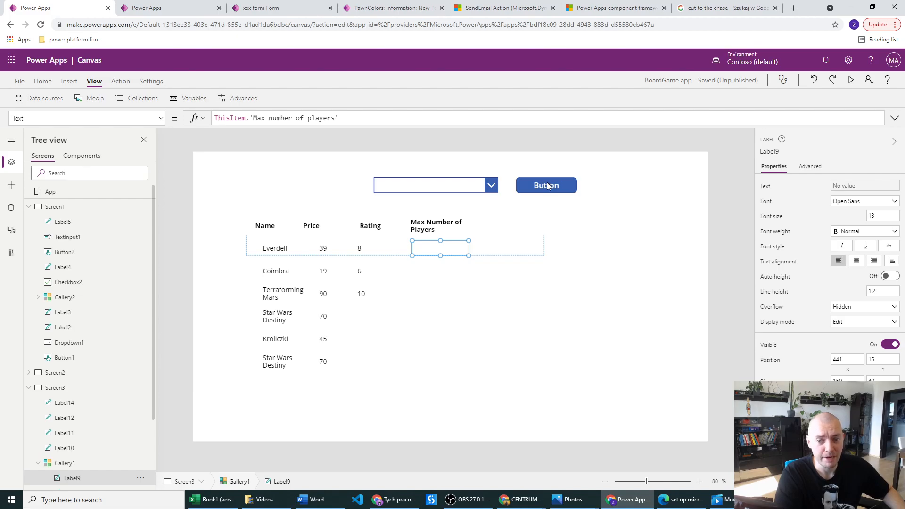
mouse_move(420, 246)
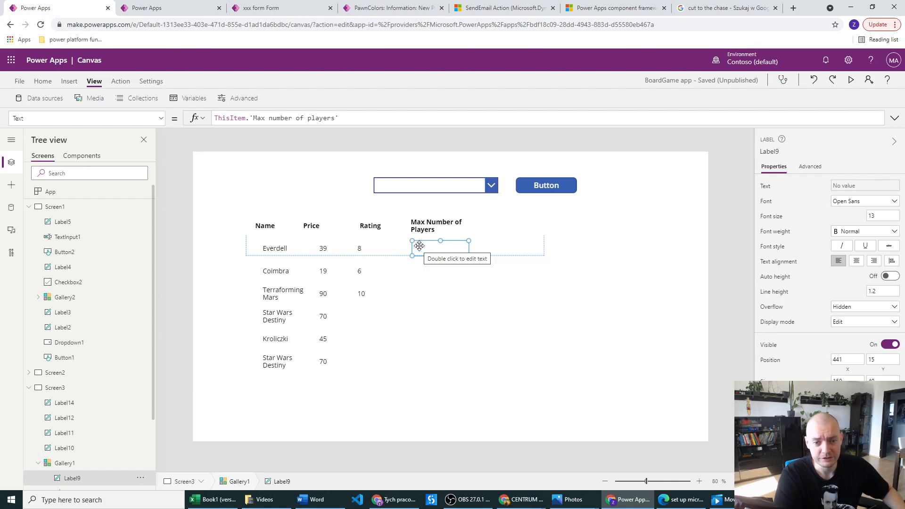
mouse_move(527, 195)
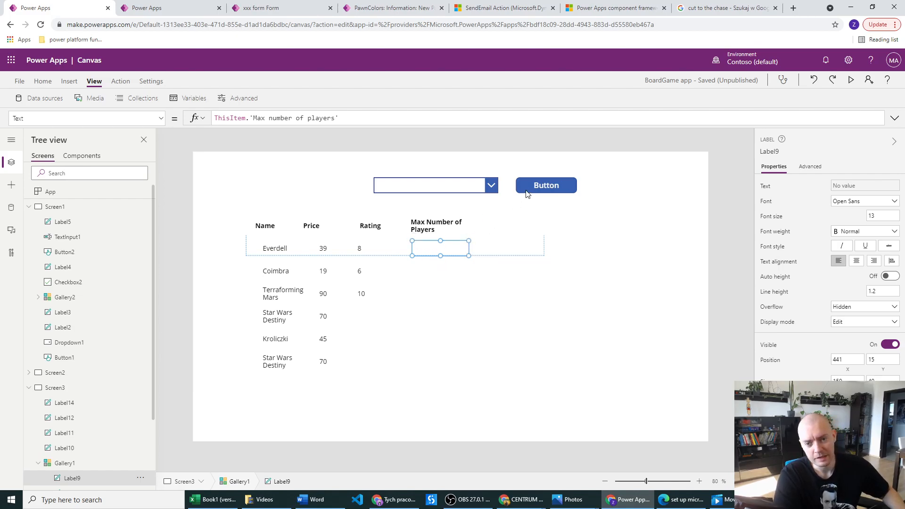
Rerun the Button's collection formula so Everdell, Coimbra and Terraforming Mars show 4, 5, 4
click(531, 204)
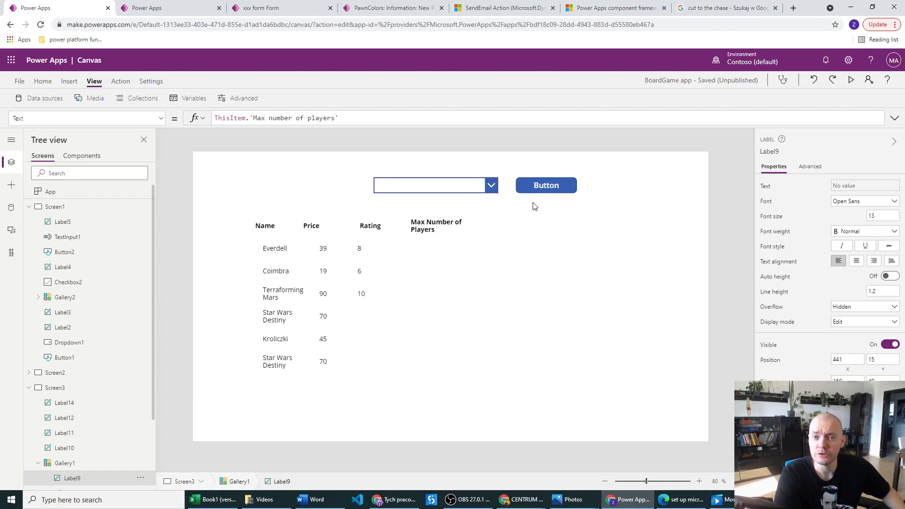
mouse_move(532, 207)
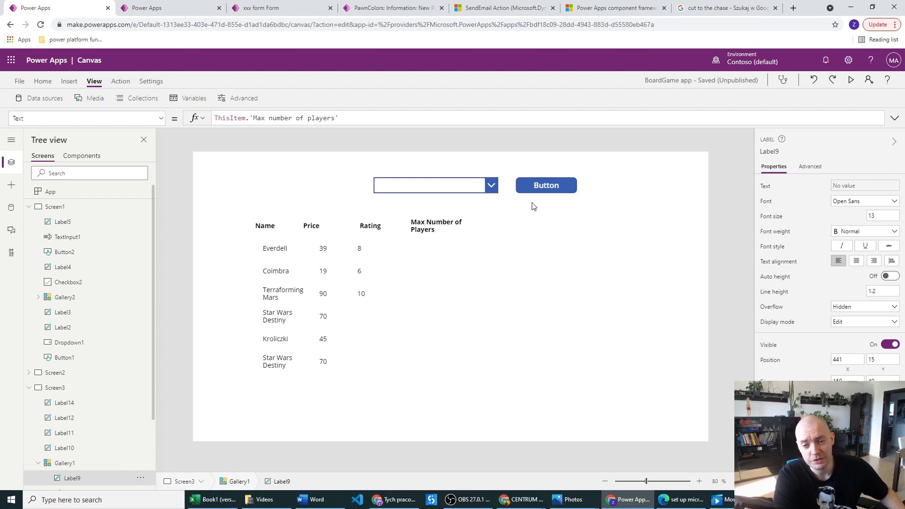
mouse_move(545, 185)
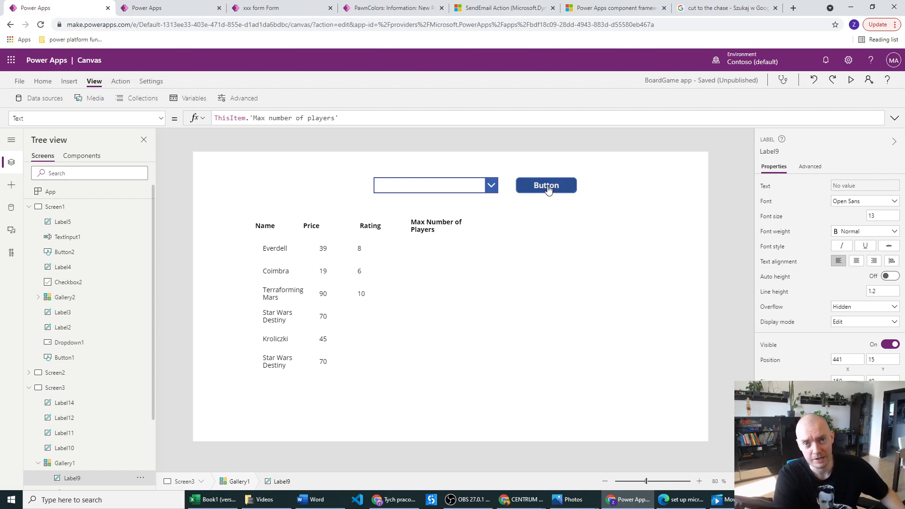
click(545, 185)
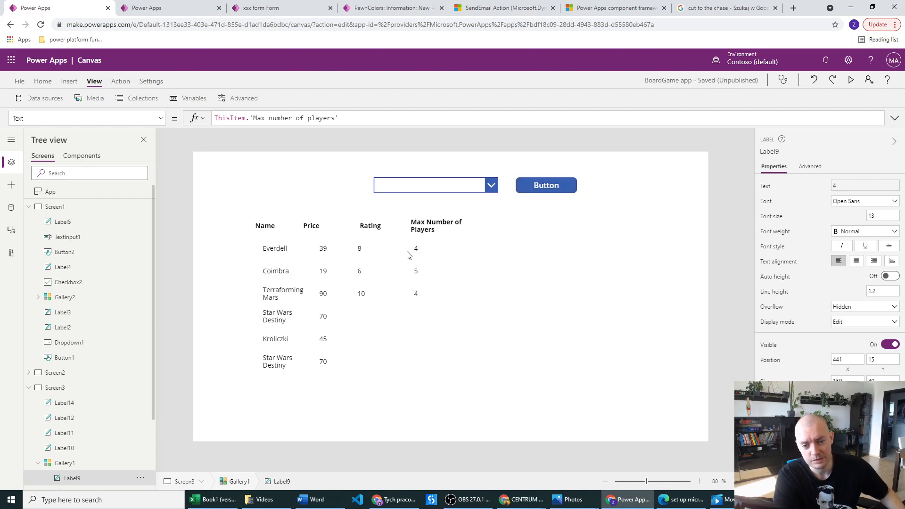
click(416, 249)
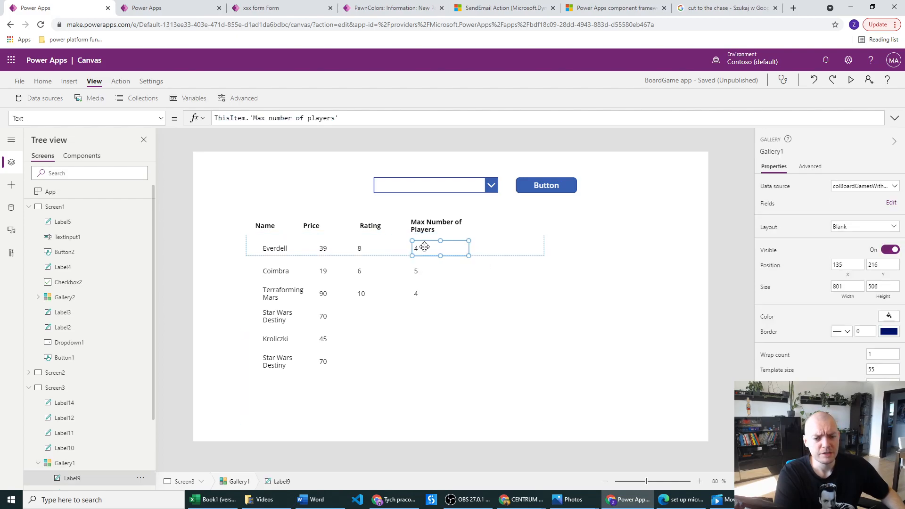
click(423, 248)
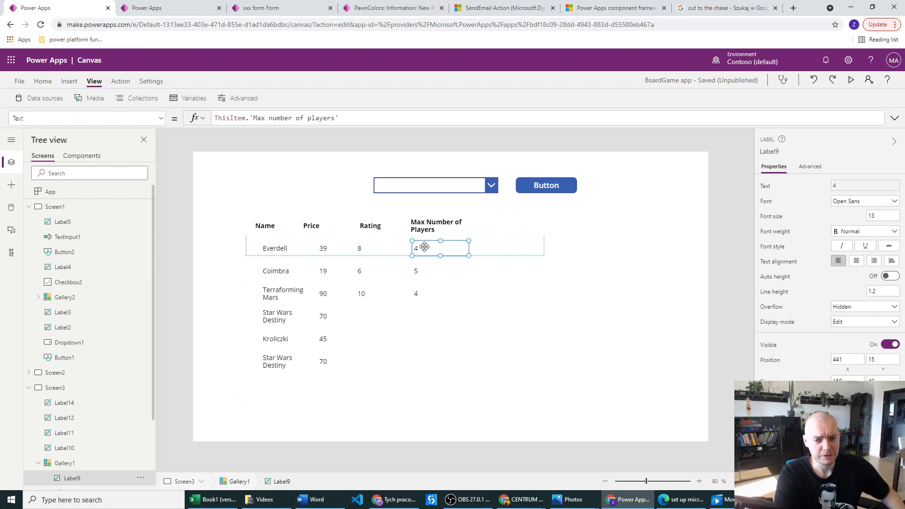
mouse_move(539, 183)
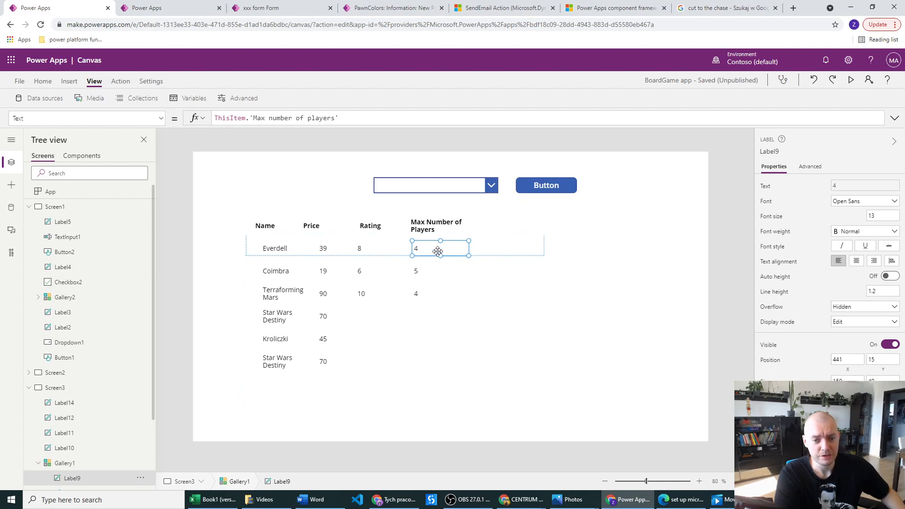
mouse_move(422, 275)
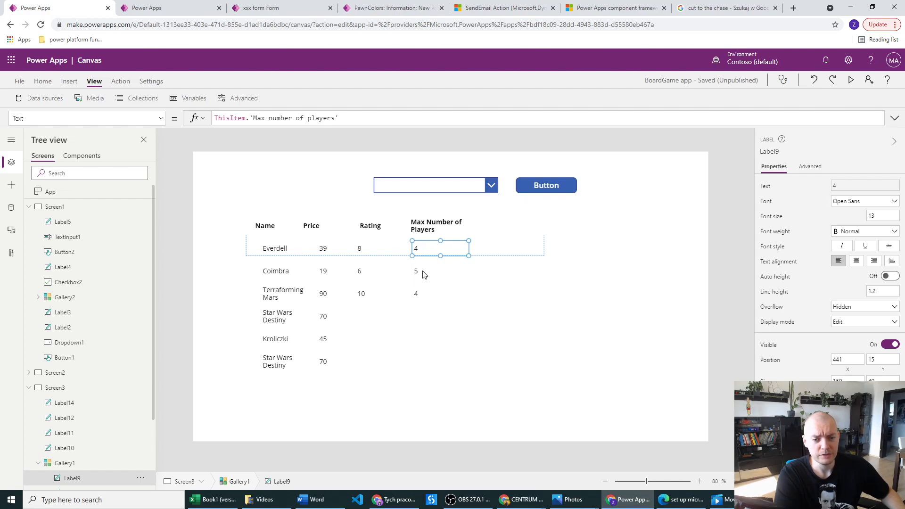
mouse_move(423, 254)
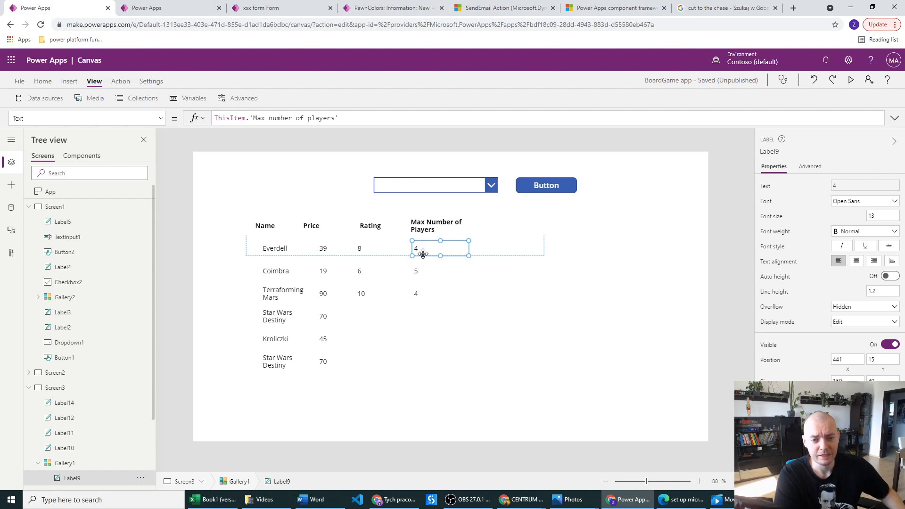
click(359, 249)
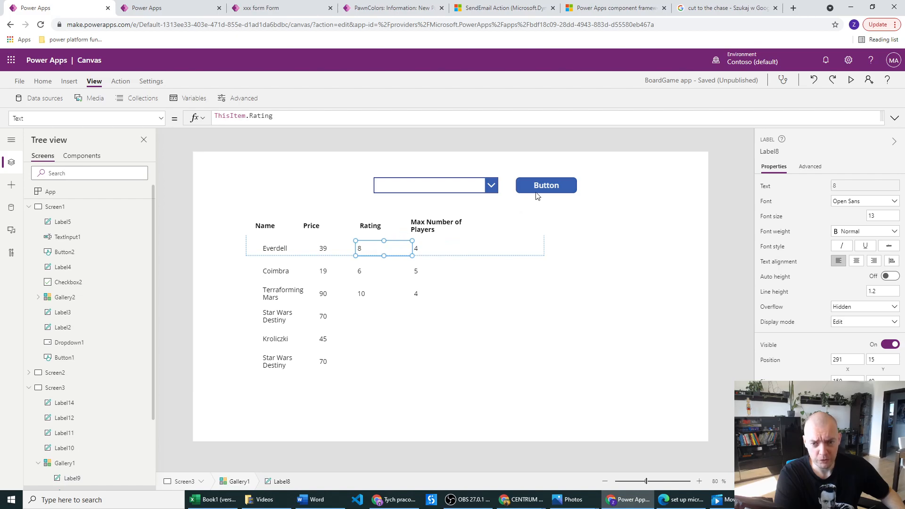
mouse_move(419, 245)
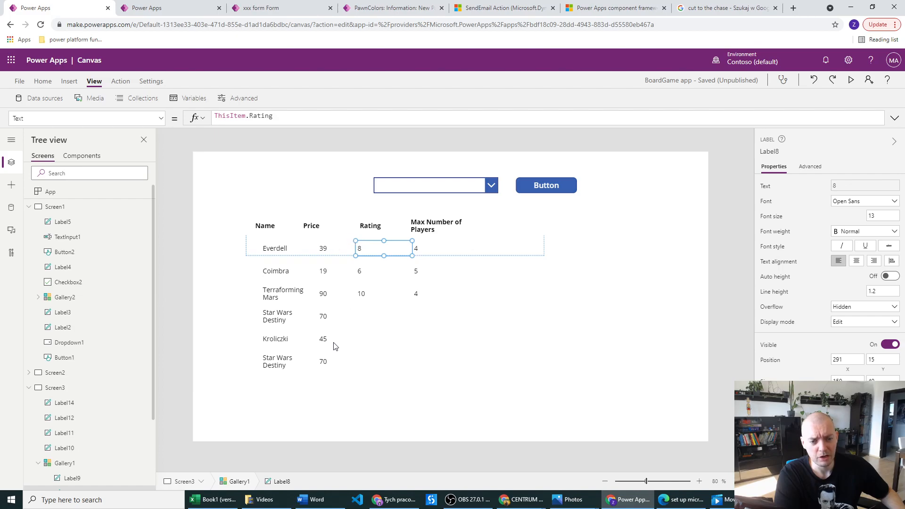
mouse_move(325, 249)
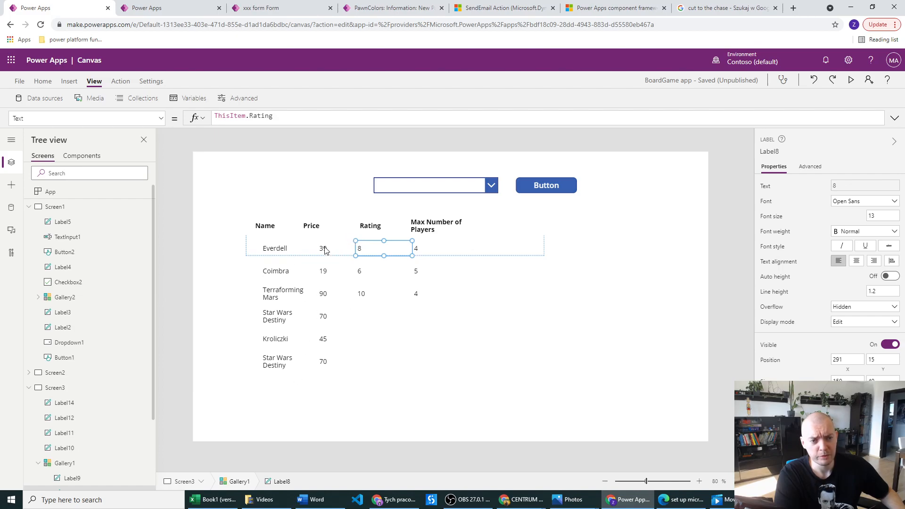
click(275, 249)
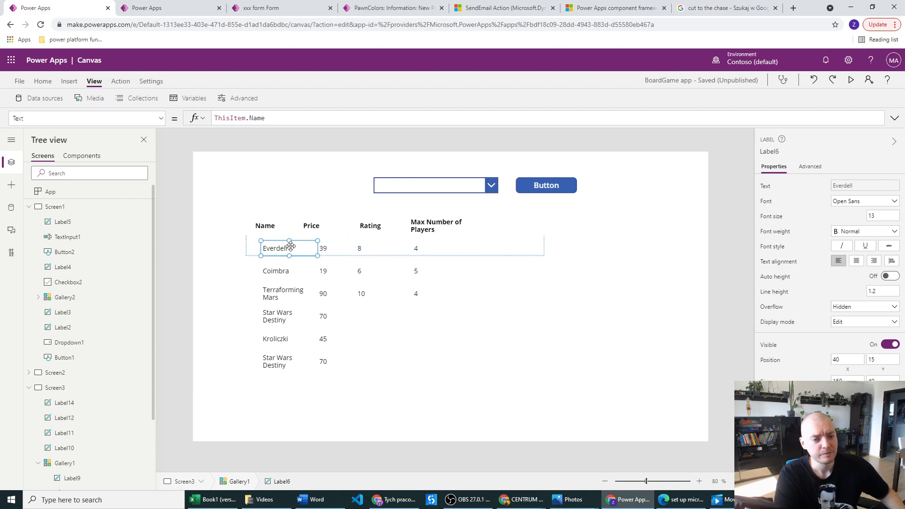
mouse_move(334, 254)
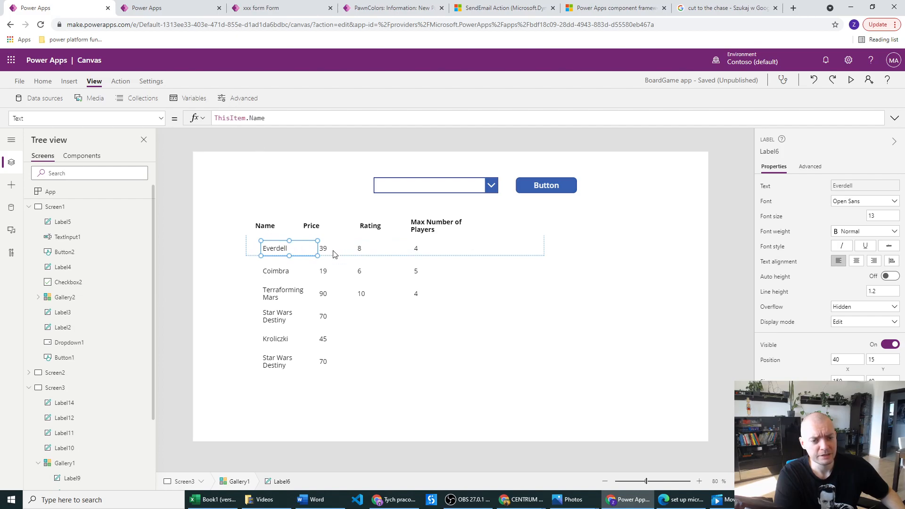
click(360, 248)
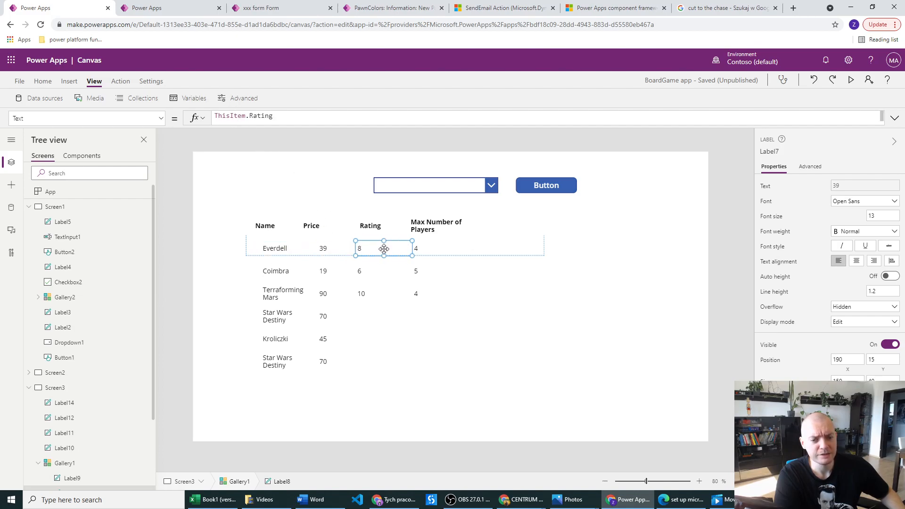
click(359, 248)
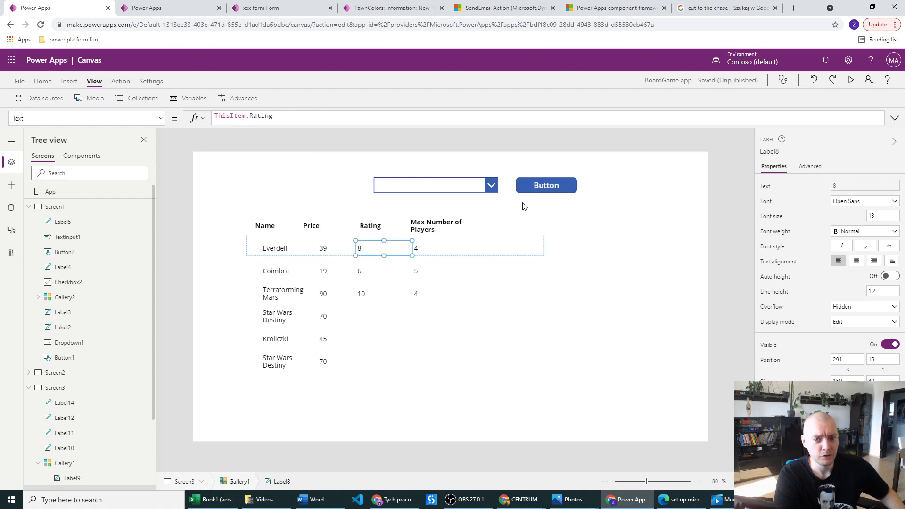
mouse_move(546, 185)
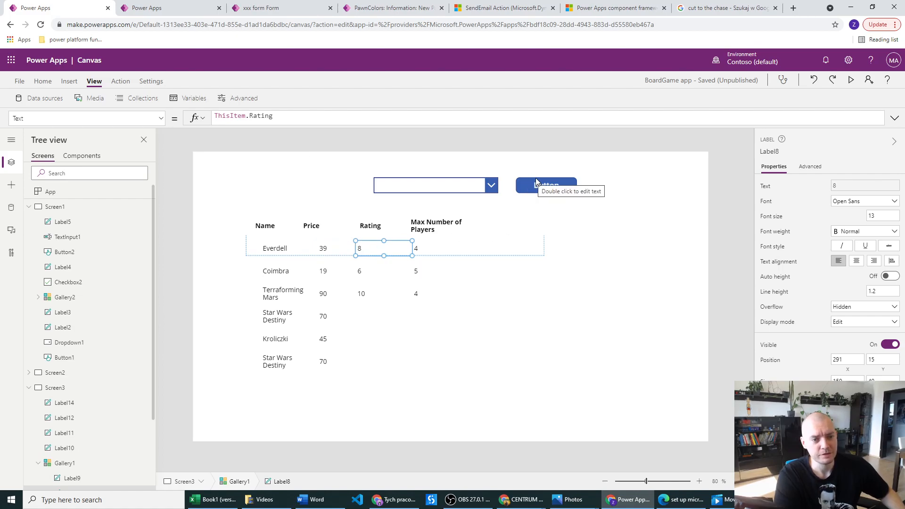
Select the Button to read its ClearCollect/Collect formula filtering 'Board Games' by Price > 0
click(546, 185)
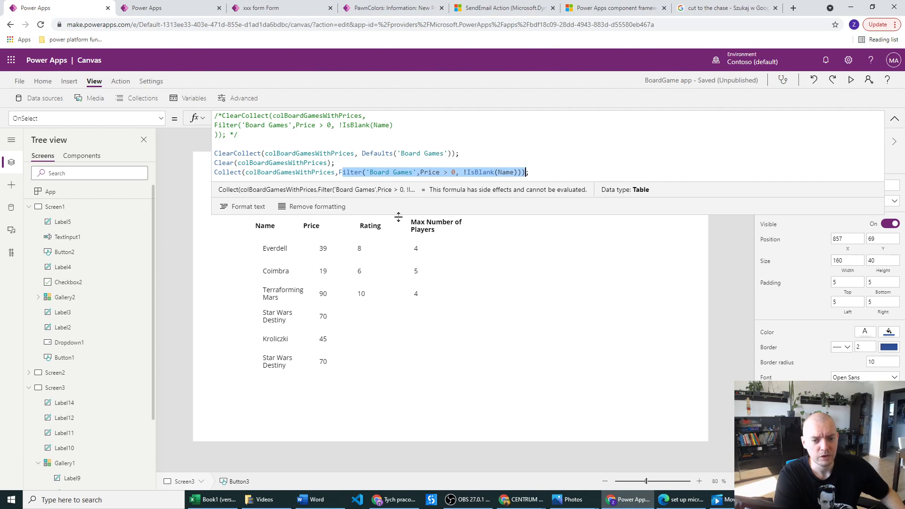
mouse_move(364, 251)
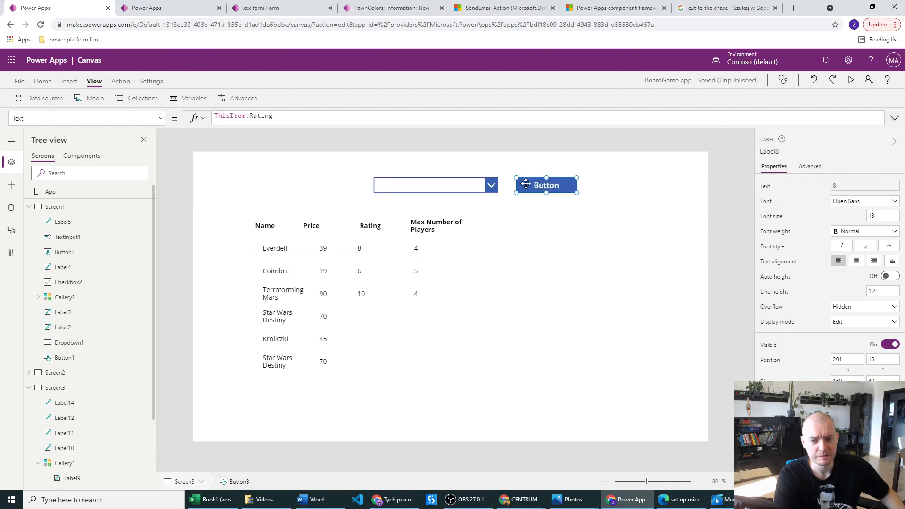
Check the Max Number of Players label and Button formula, then show the app's collections
click(545, 185)
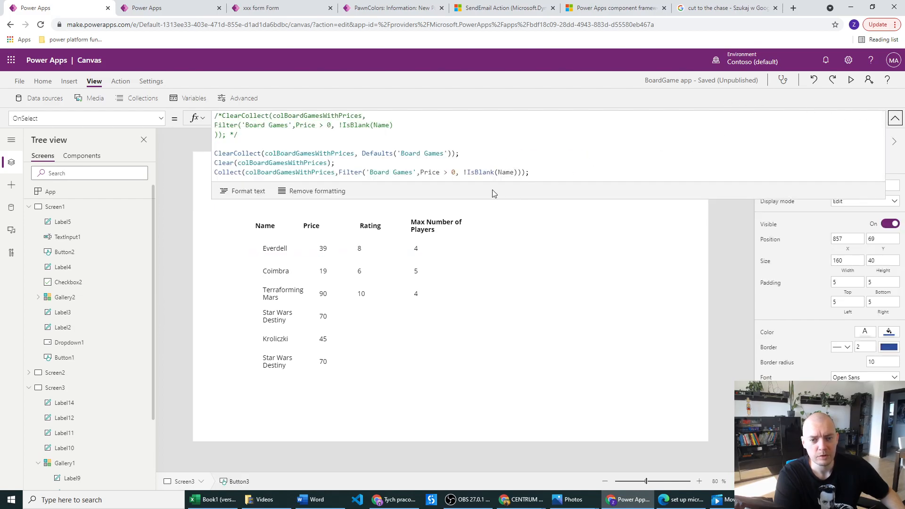
mouse_move(423, 248)
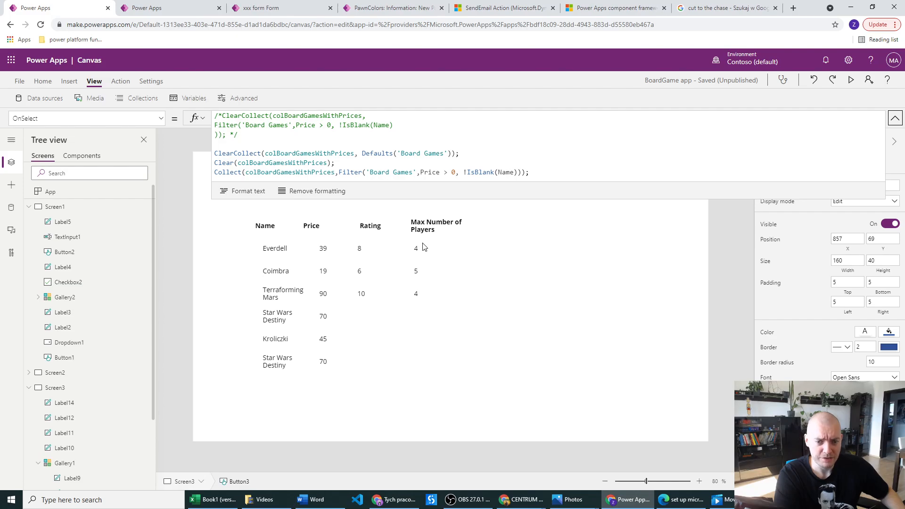
click(416, 248)
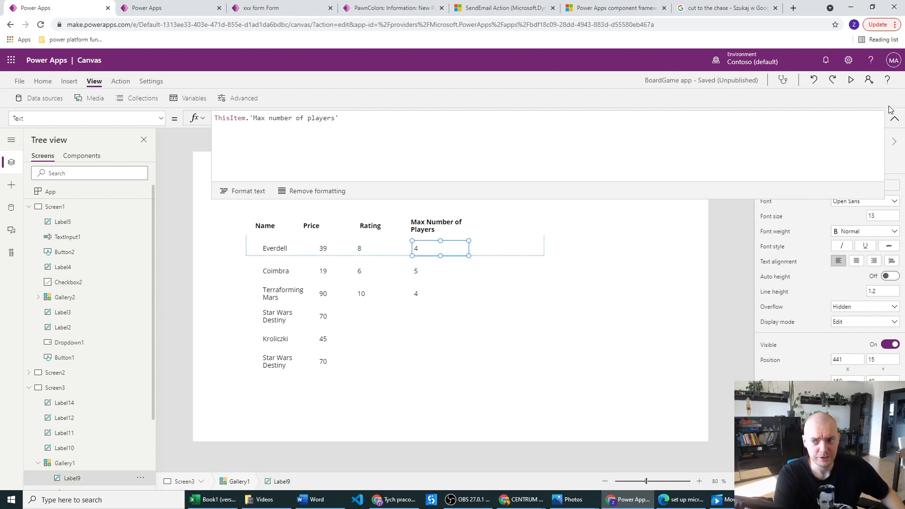
click(895, 118)
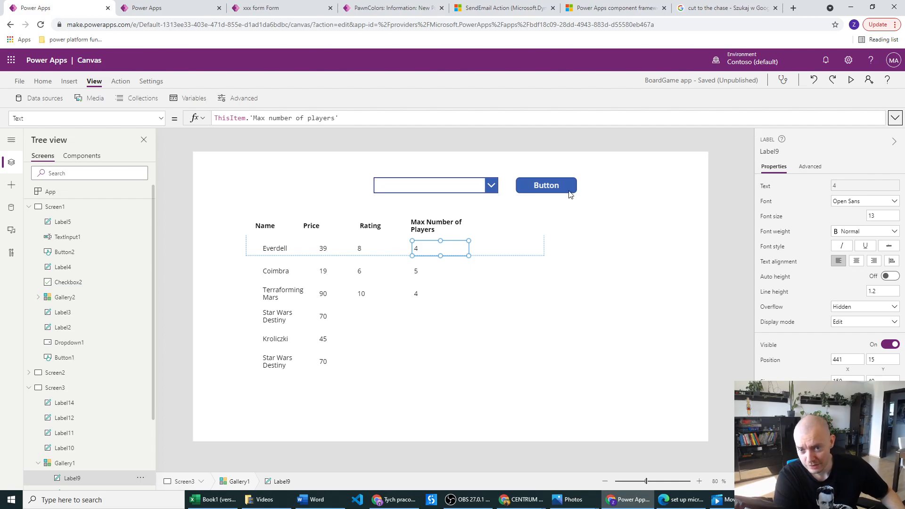
mouse_move(424, 248)
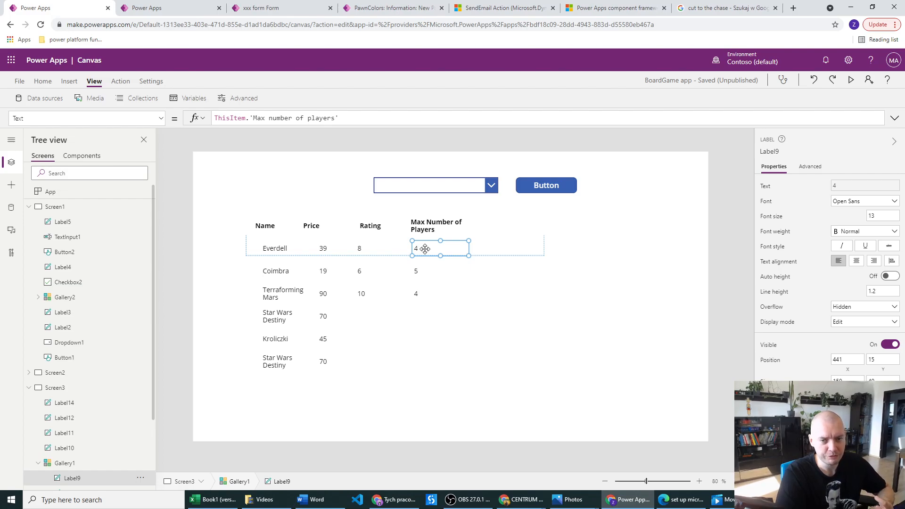
mouse_move(512, 193)
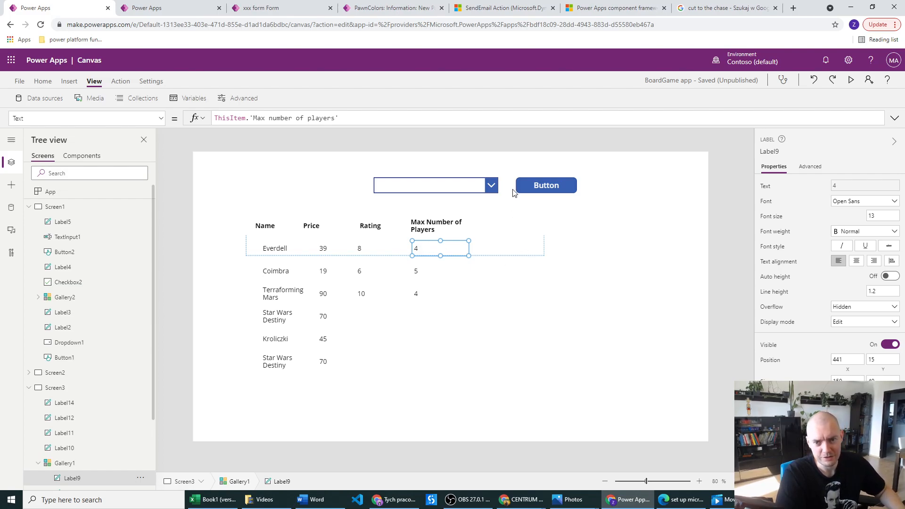
click(546, 186)
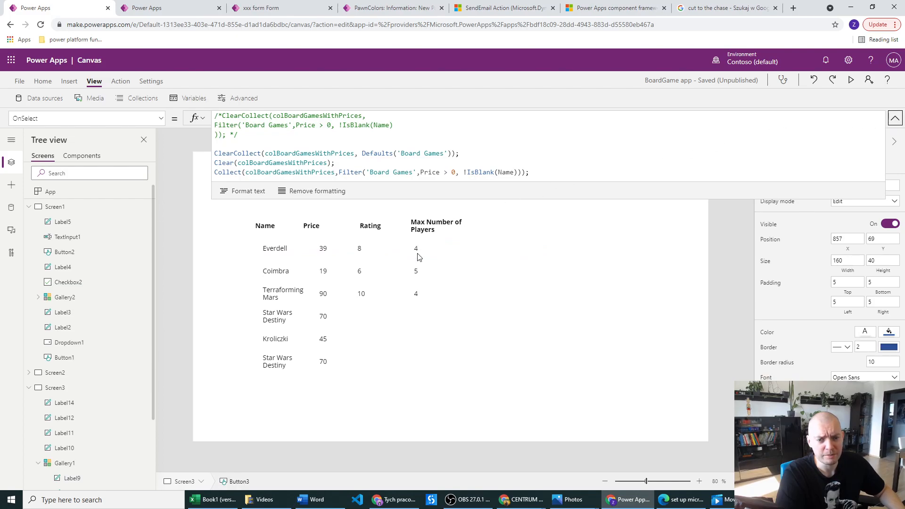
click(416, 249)
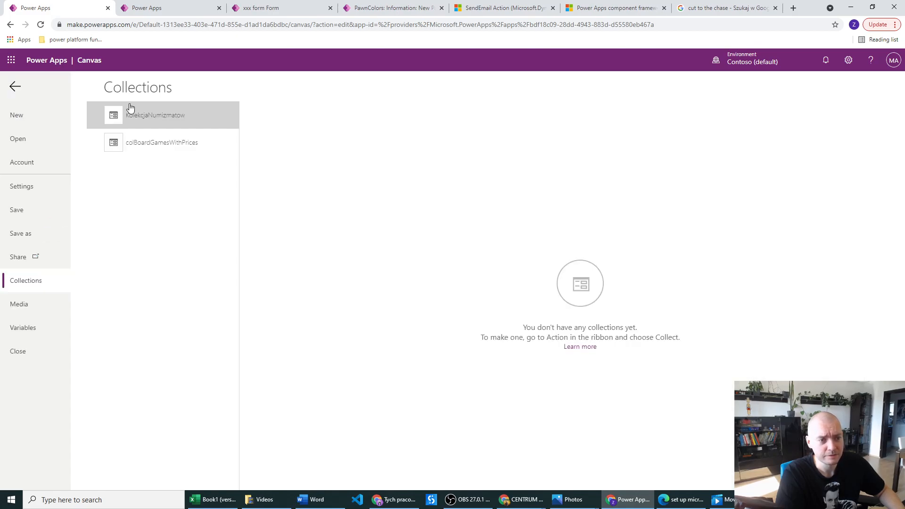
Preview colBoardGamesWithPrices and scroll to maxnumberofplayers showing 4, 5 and 4
click(162, 142)
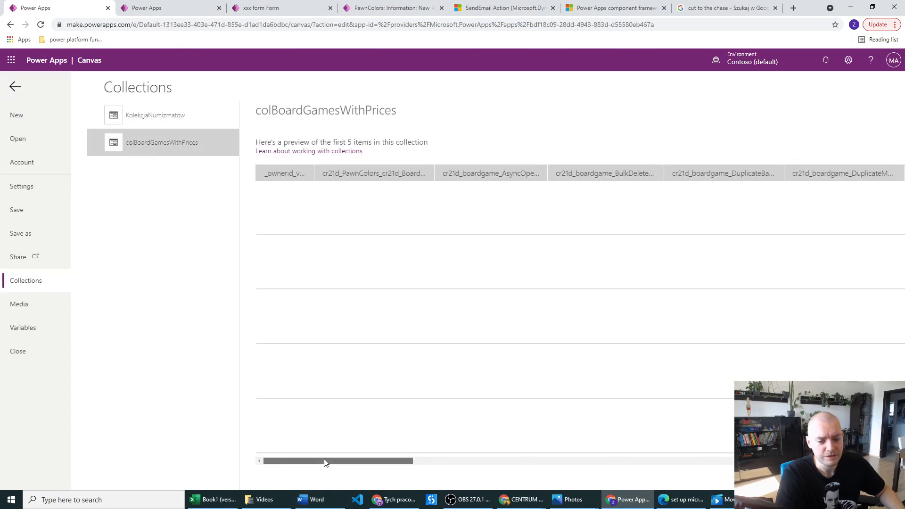
scroll(right, 3)
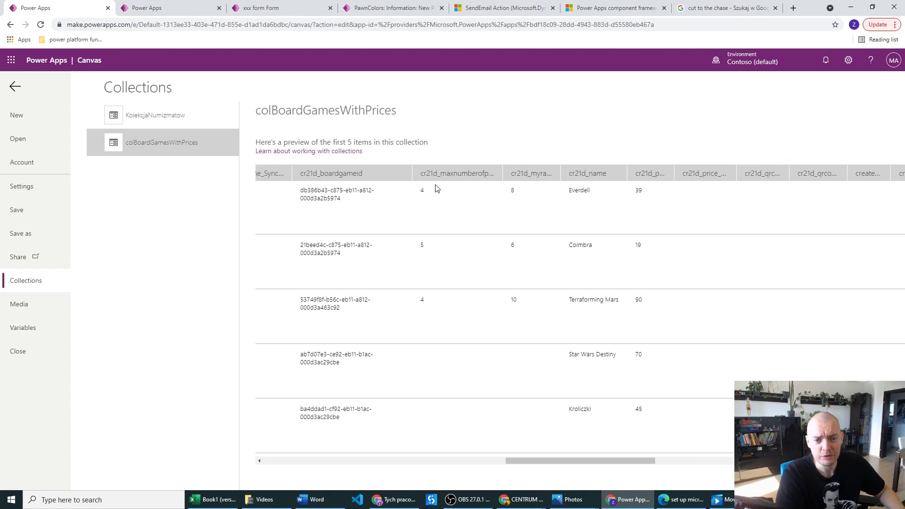
mouse_move(436, 334)
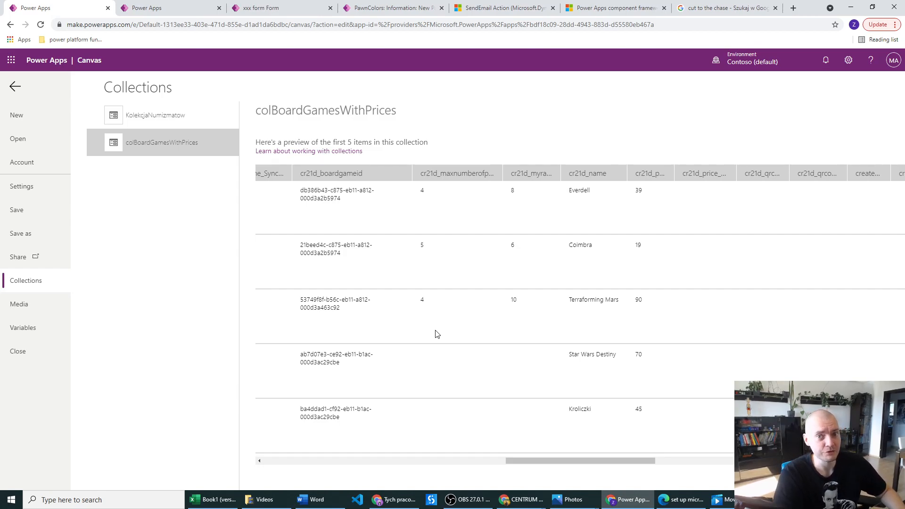
mouse_move(375, 8)
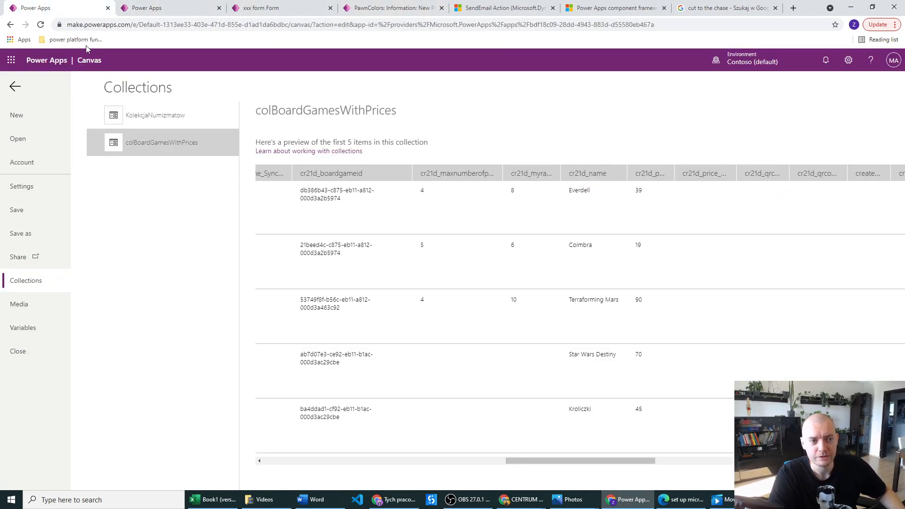
Return to the canvas gallery, which still shows max players 4, 5 and 4
click(14, 86)
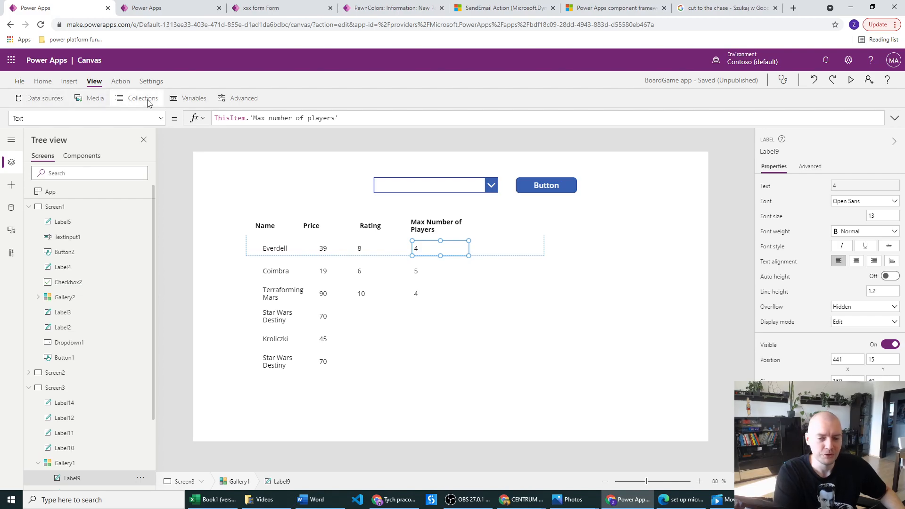
mouse_move(215, 94)
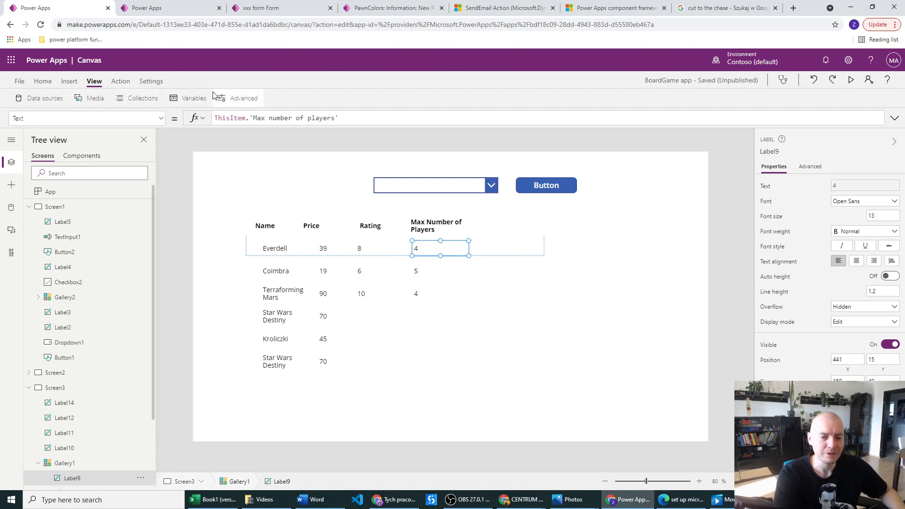
mouse_move(244, 98)
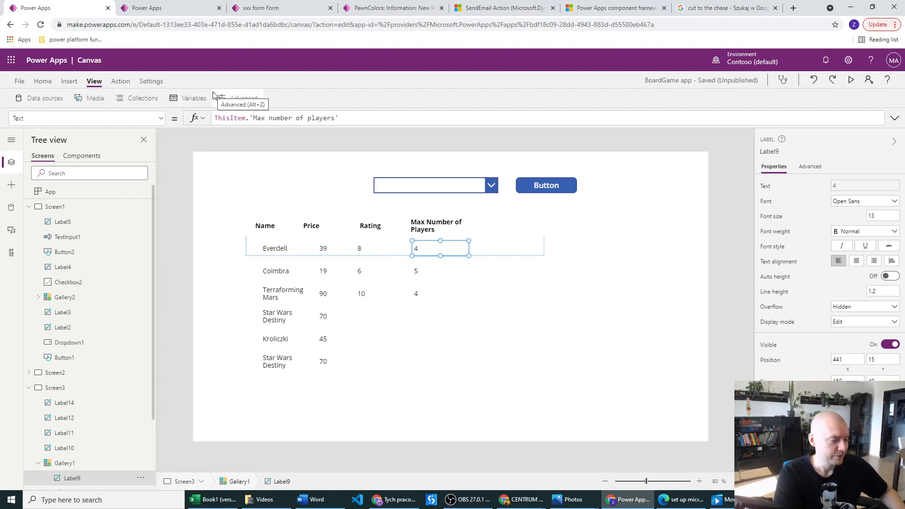
mouse_move(237, 97)
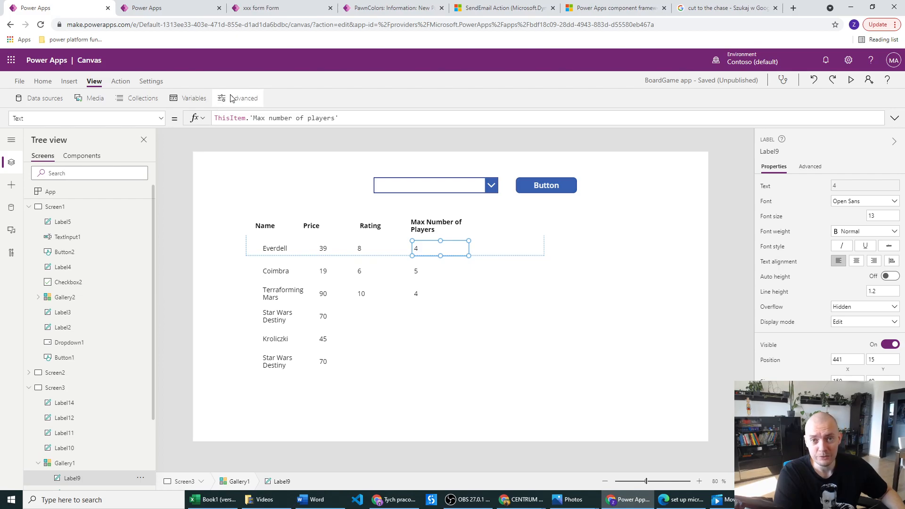
mouse_move(427, 267)
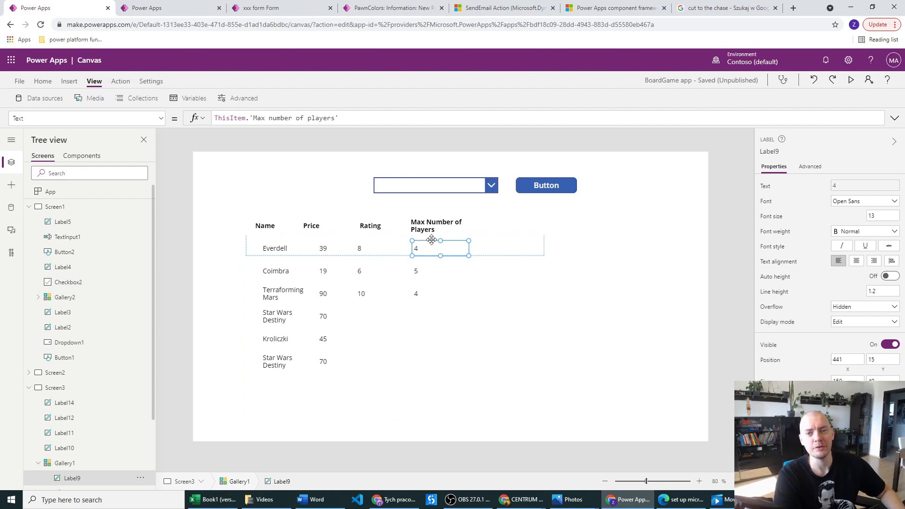
mouse_move(432, 240)
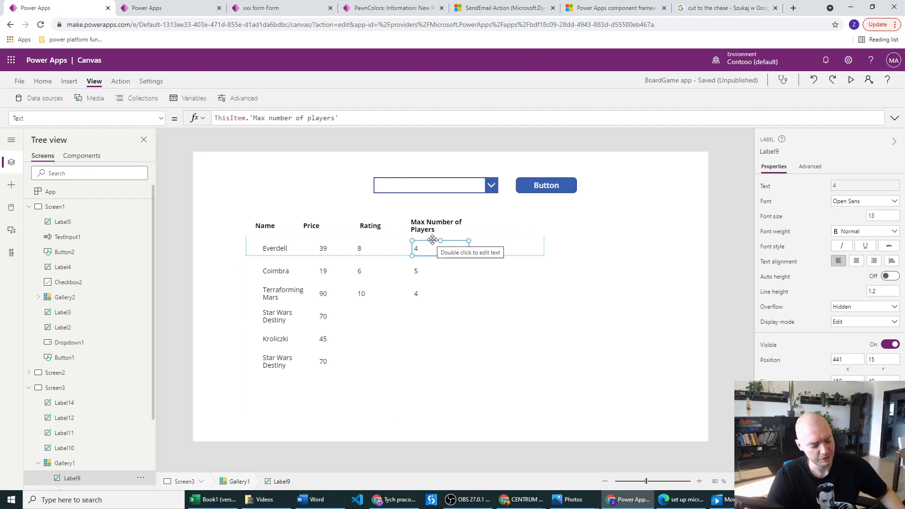
mouse_move(474, 255)
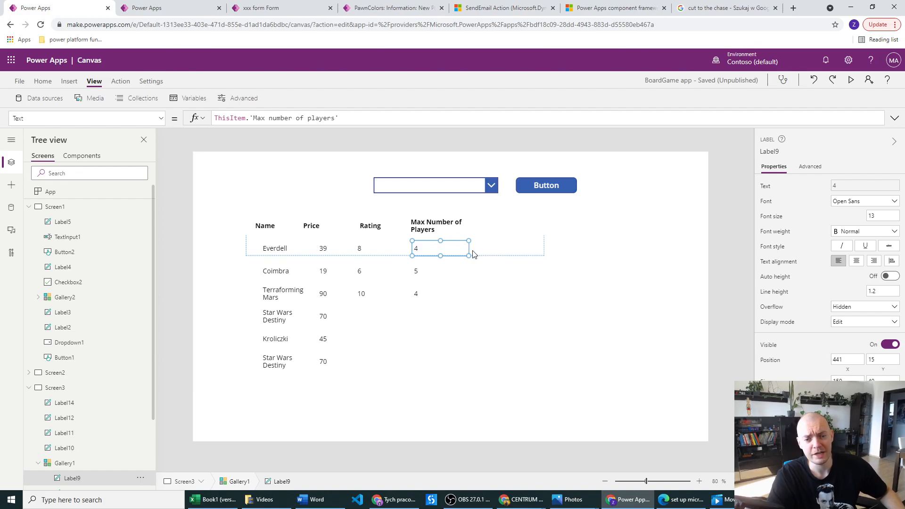